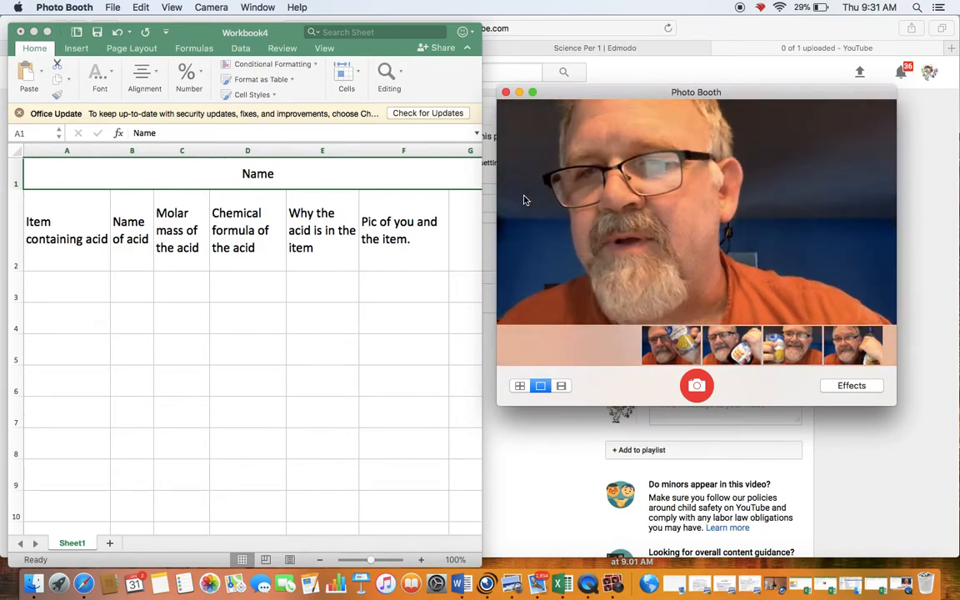
# - Enter 'Wet ones' in A3 and 'citric acid' in B3
pyautogui.click(67, 286)
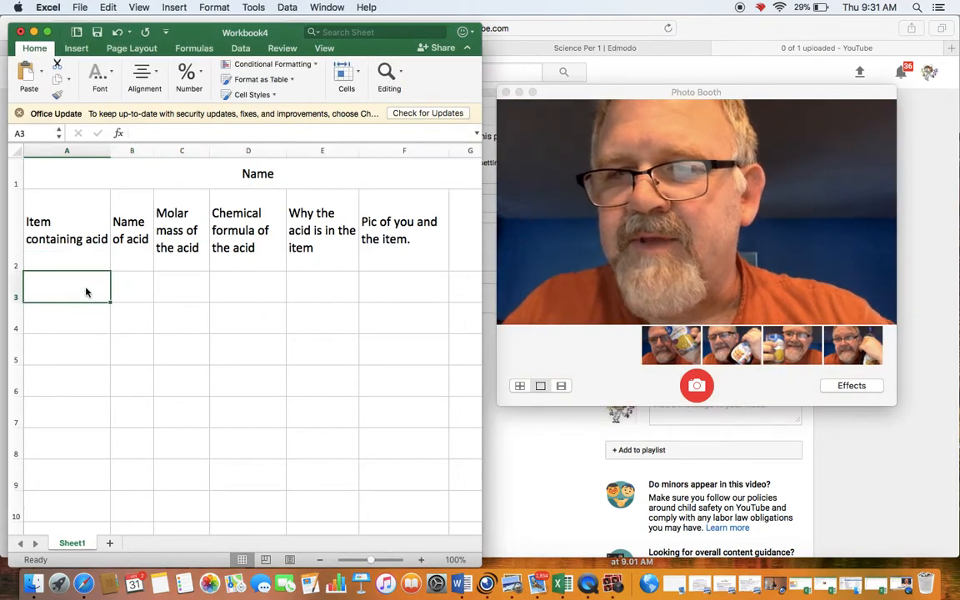
pyautogui.write('Wet one')
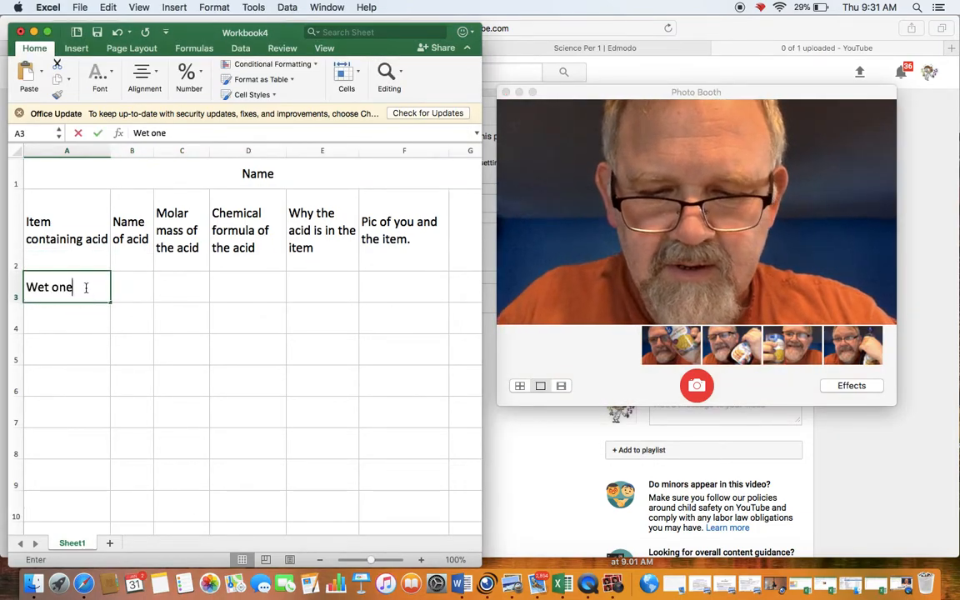
pyautogui.write('s')
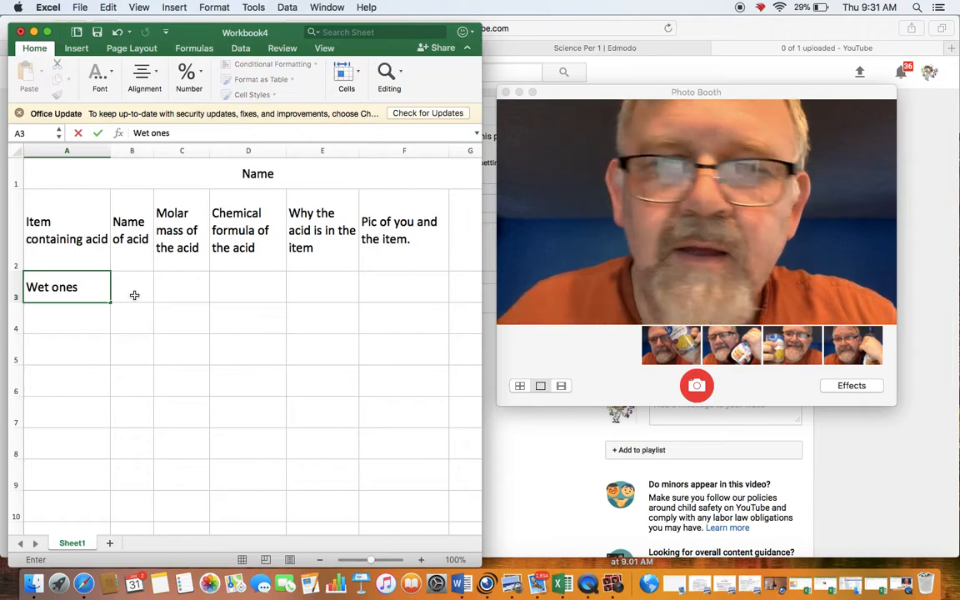
pyautogui.click(131, 287)
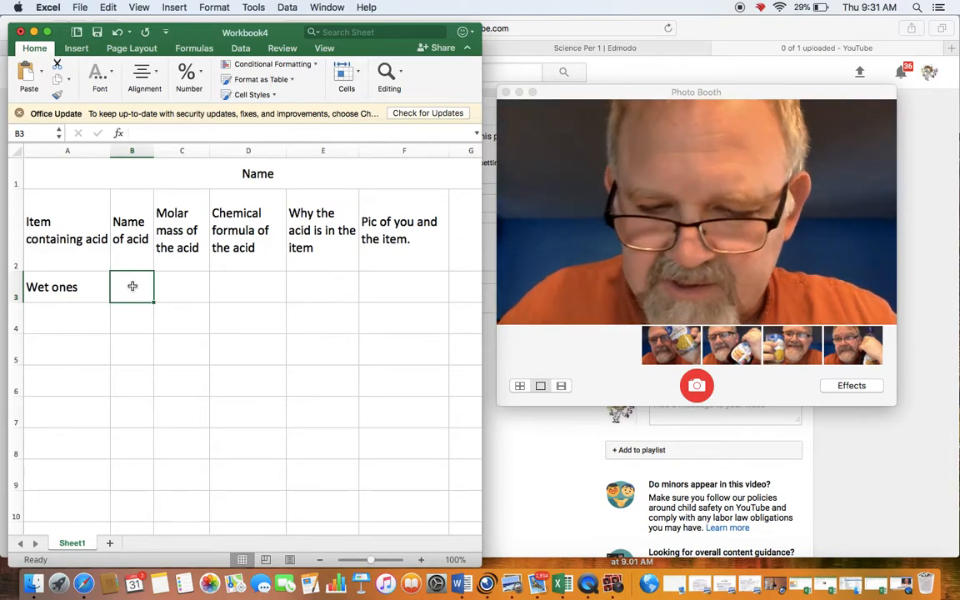
pyautogui.write('citric aci')
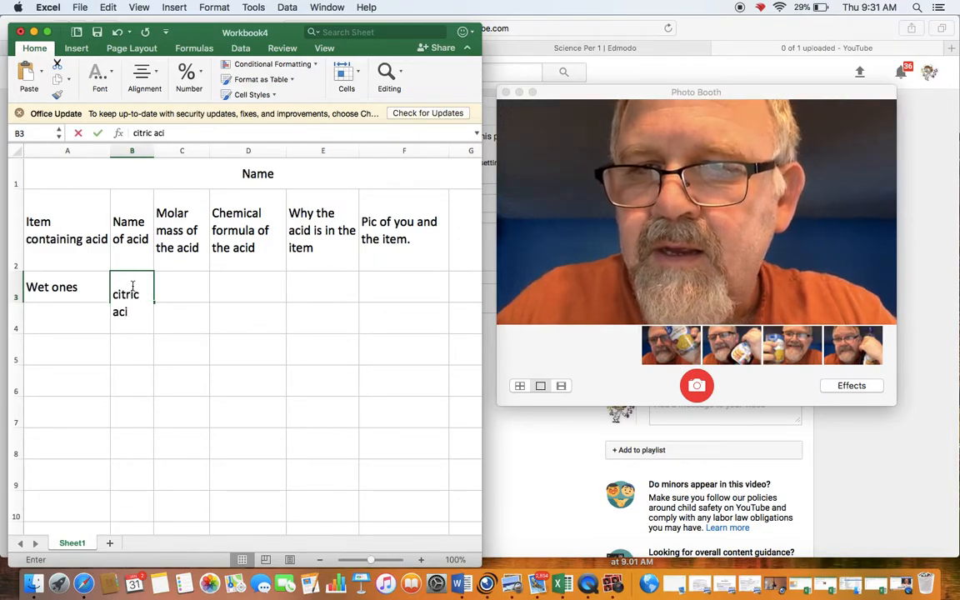
pyautogui.click(182, 286)
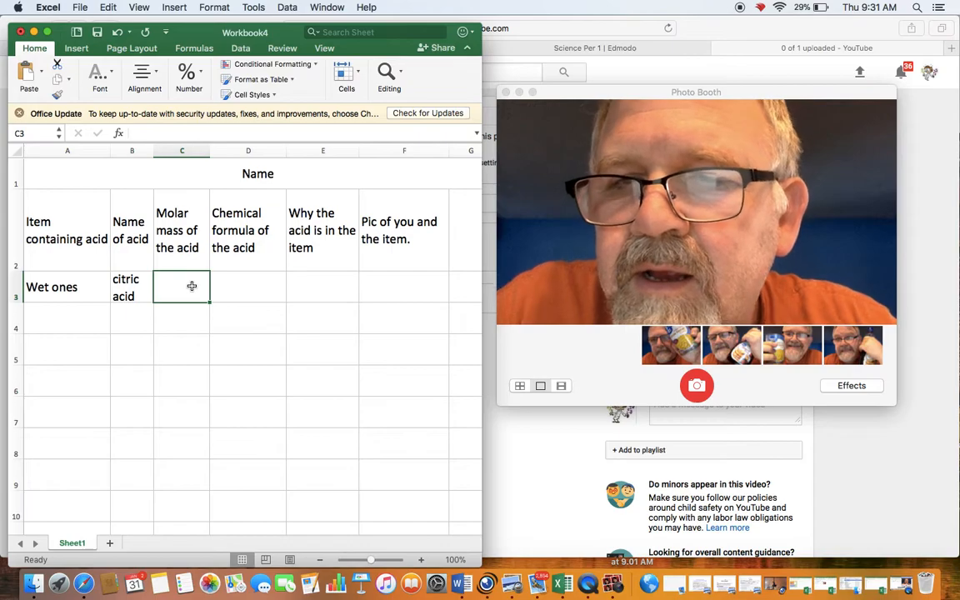
pyautogui.click(696, 208)
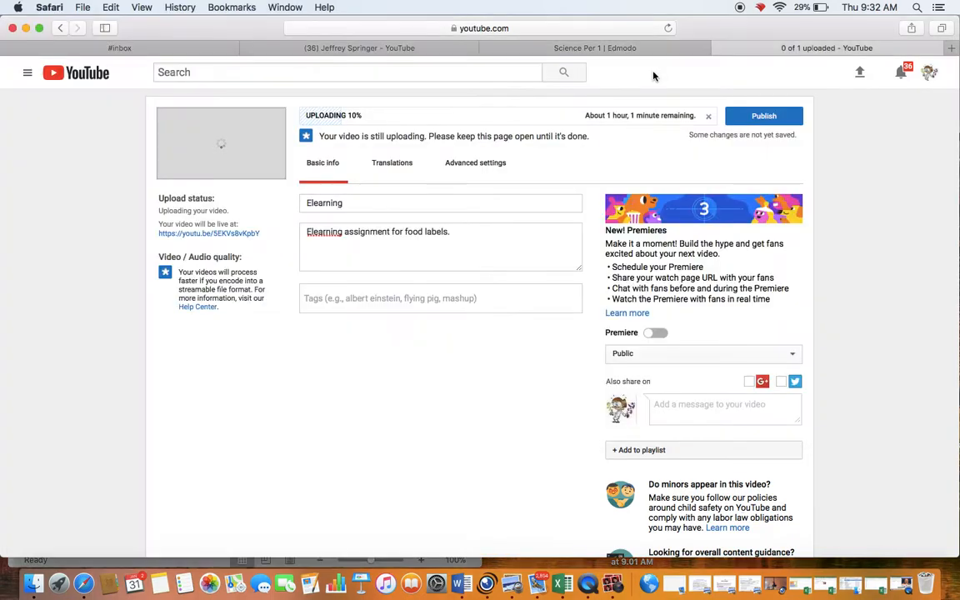
# - Search Google for citric acid in a new Safari tab
pyautogui.click(951, 47)
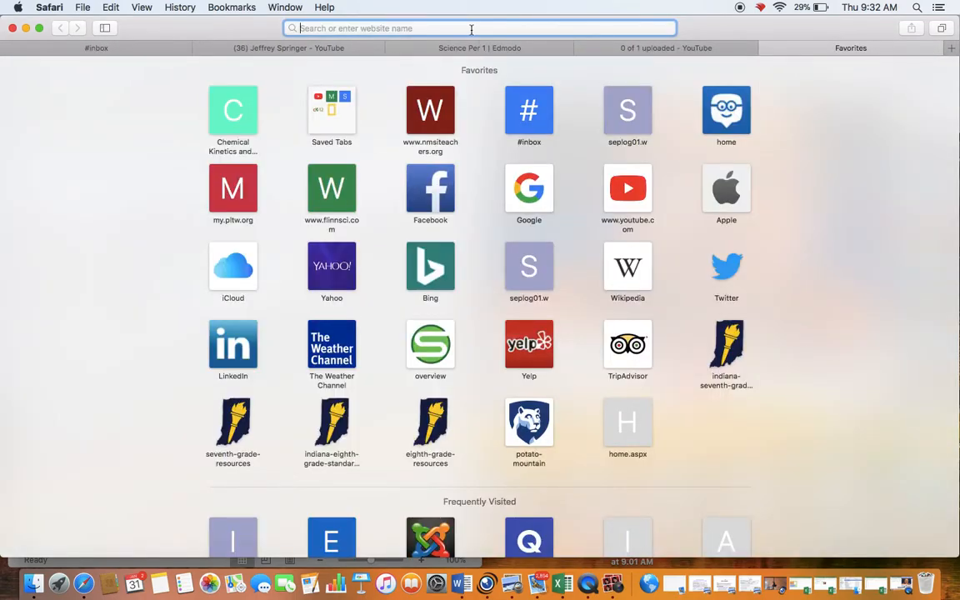
pyautogui.write('c')
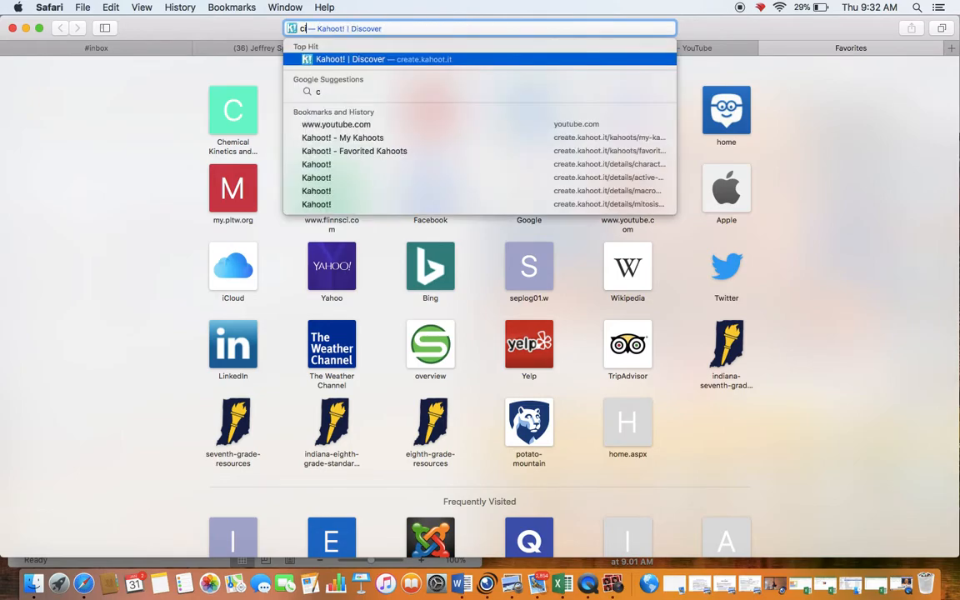
pyautogui.write('itric acid')
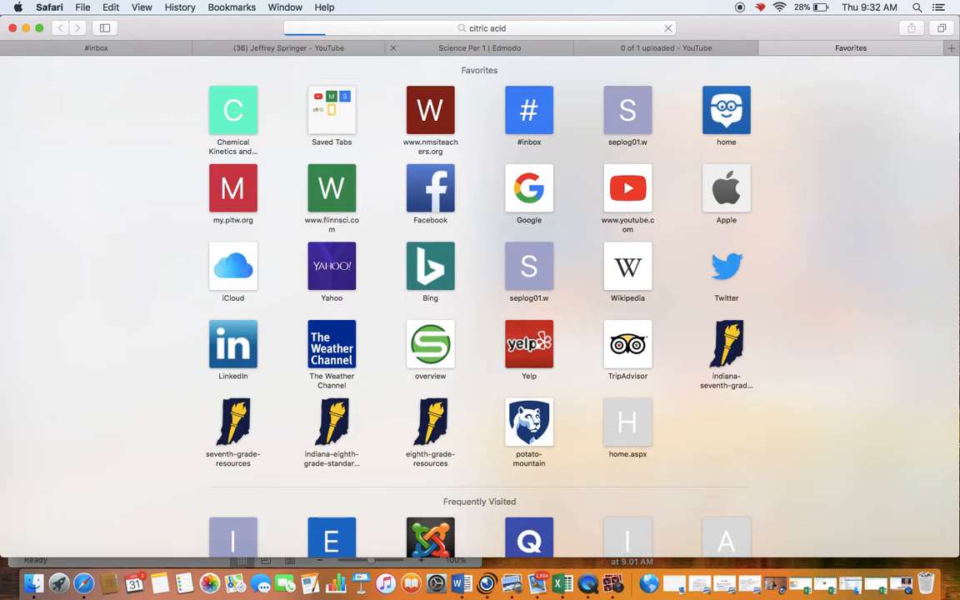
pyautogui.press('Return')
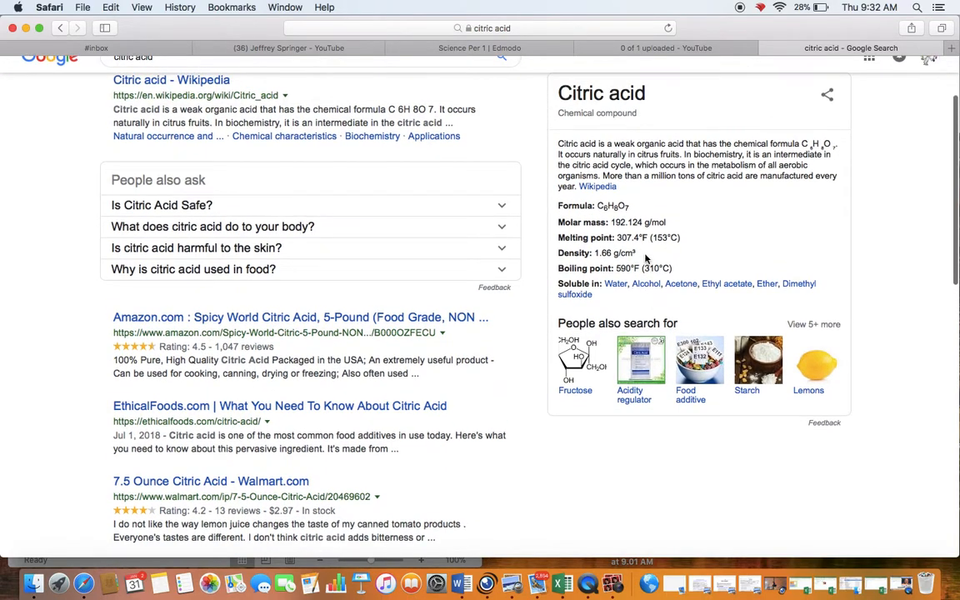
pyautogui.moveTo(633, 224)
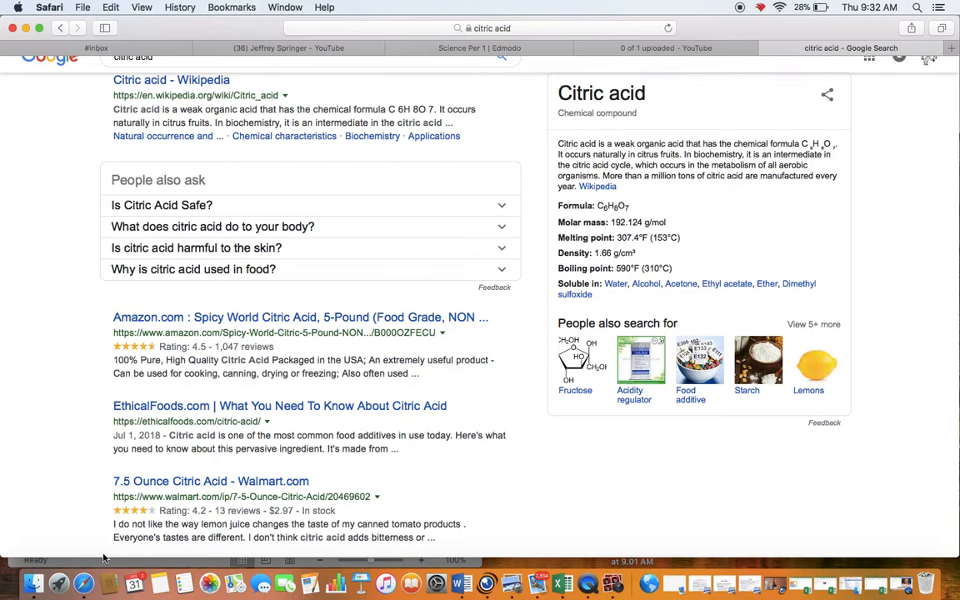
pyautogui.moveTo(562, 584)
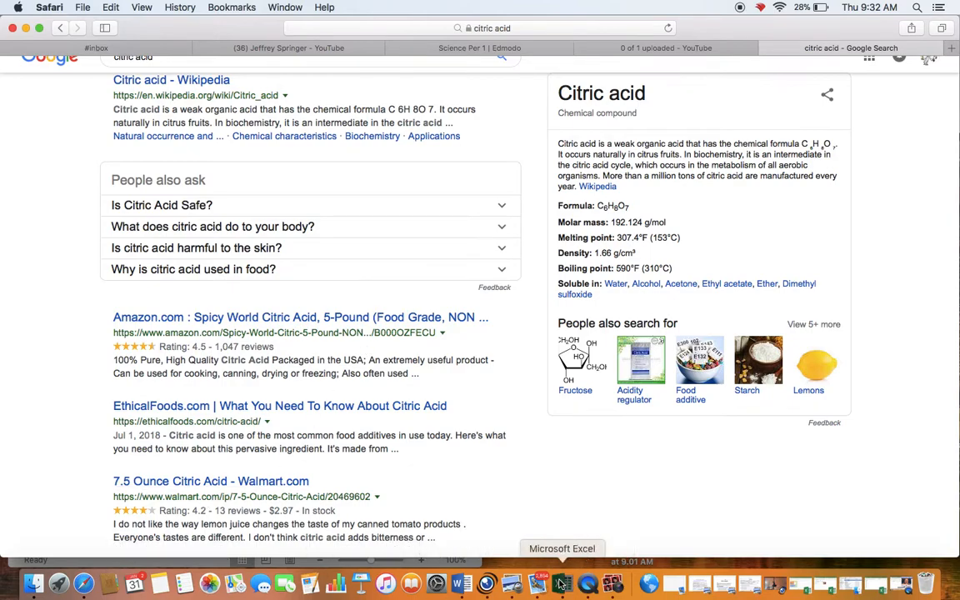
# - Enter citric acid's molar mass, 192.124 g/mol, in C3
pyautogui.click(562, 584)
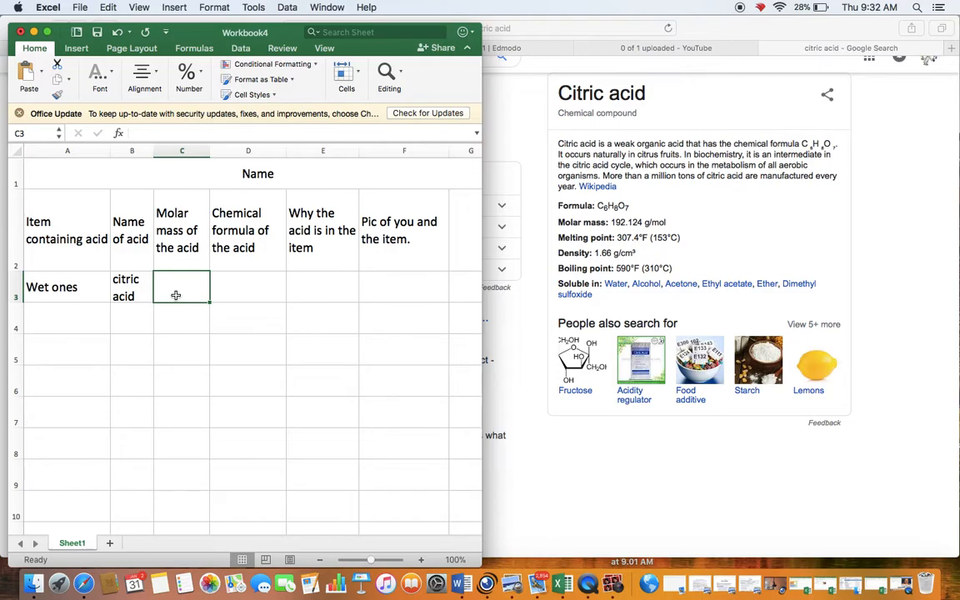
pyautogui.write('192.12')
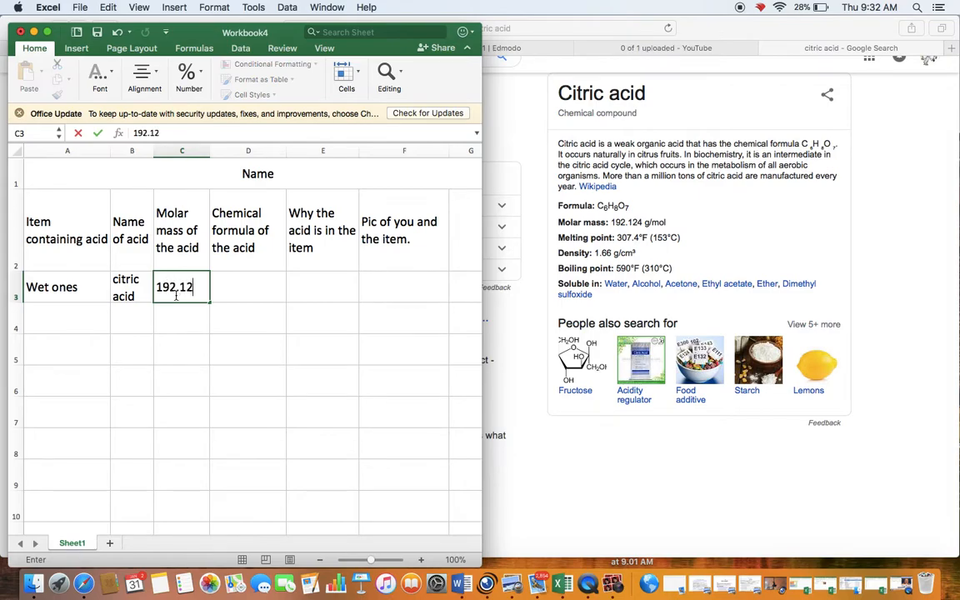
pyautogui.write('4g/mol')
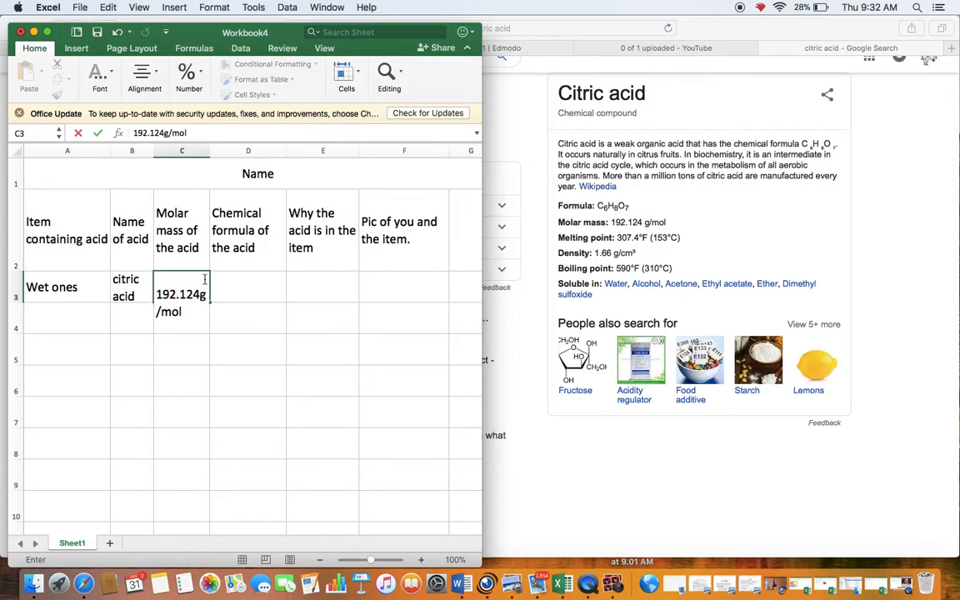
pyautogui.click(248, 286)
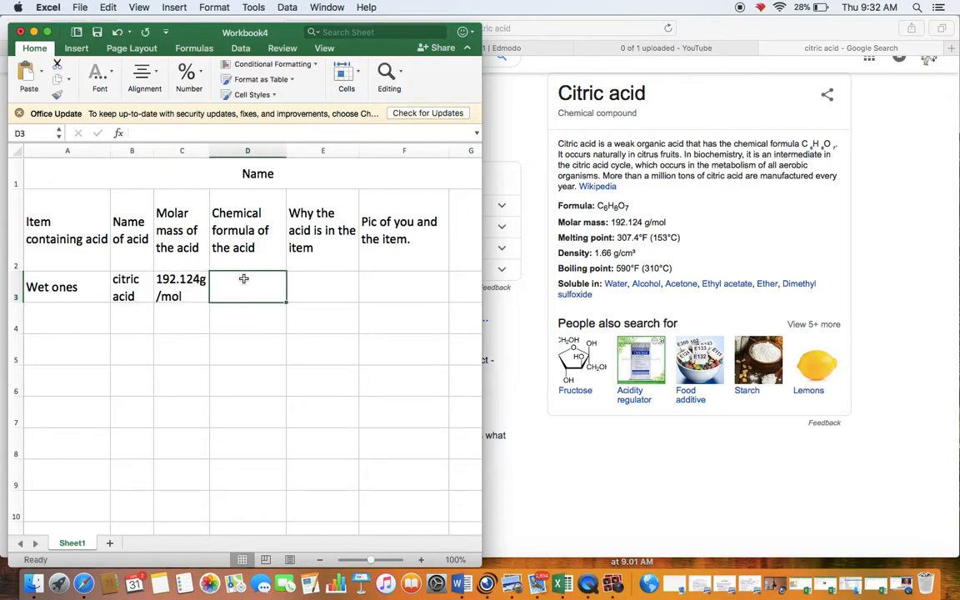
# - Start typing the chemical formula C6H8O7 into D3
pyautogui.click(181, 286)
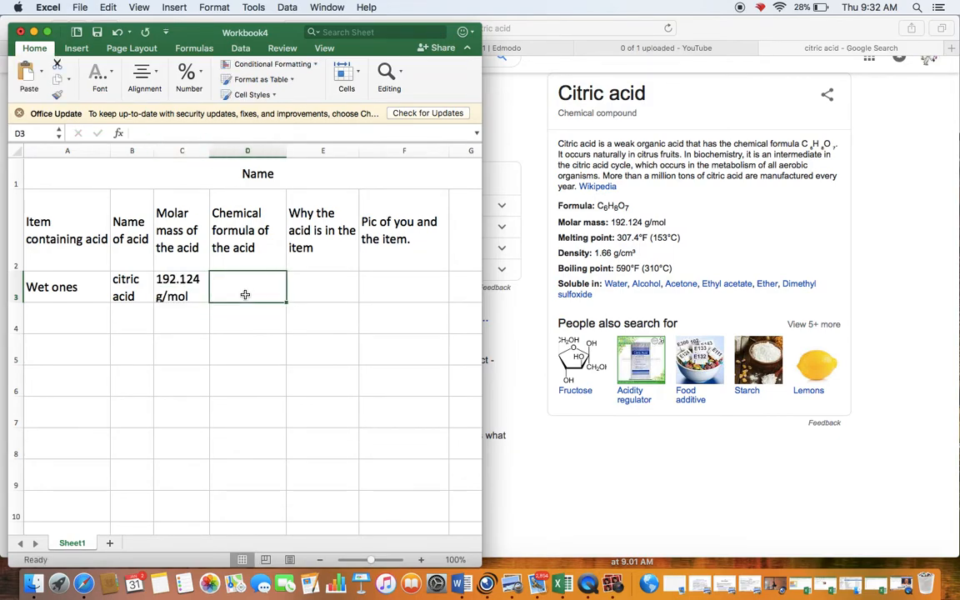
pyautogui.write('C6')
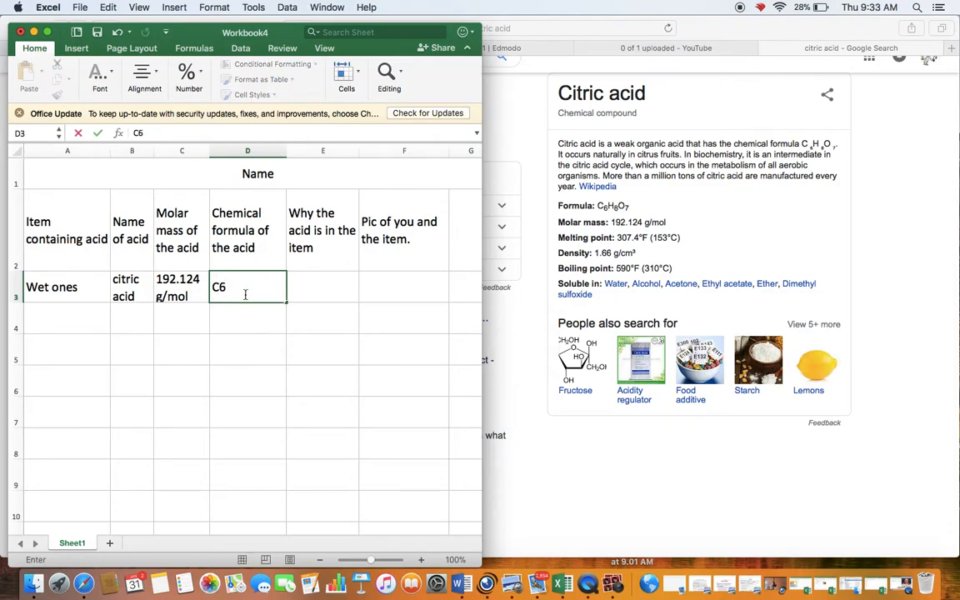
pyautogui.write('H8')
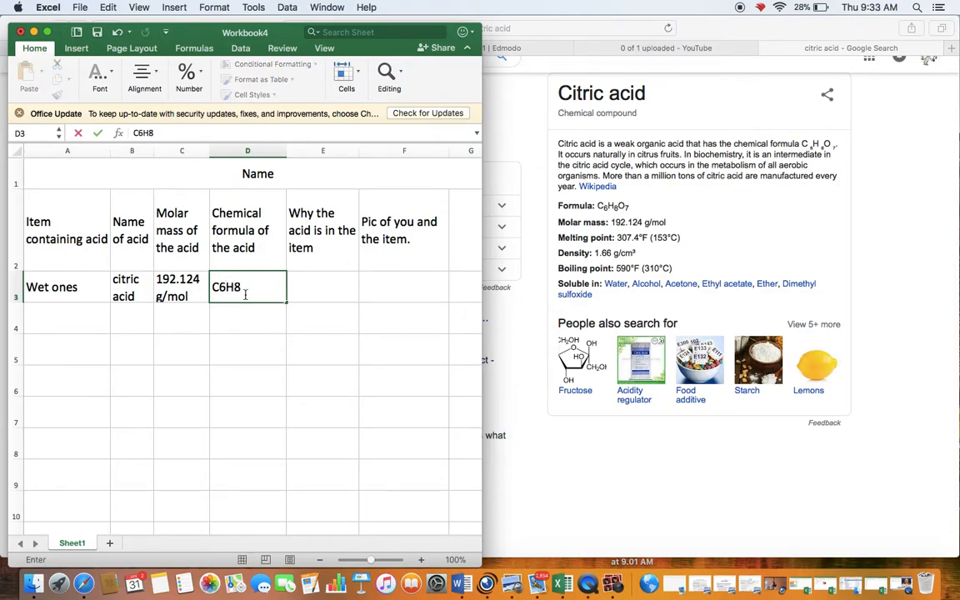
pyautogui.write('O')
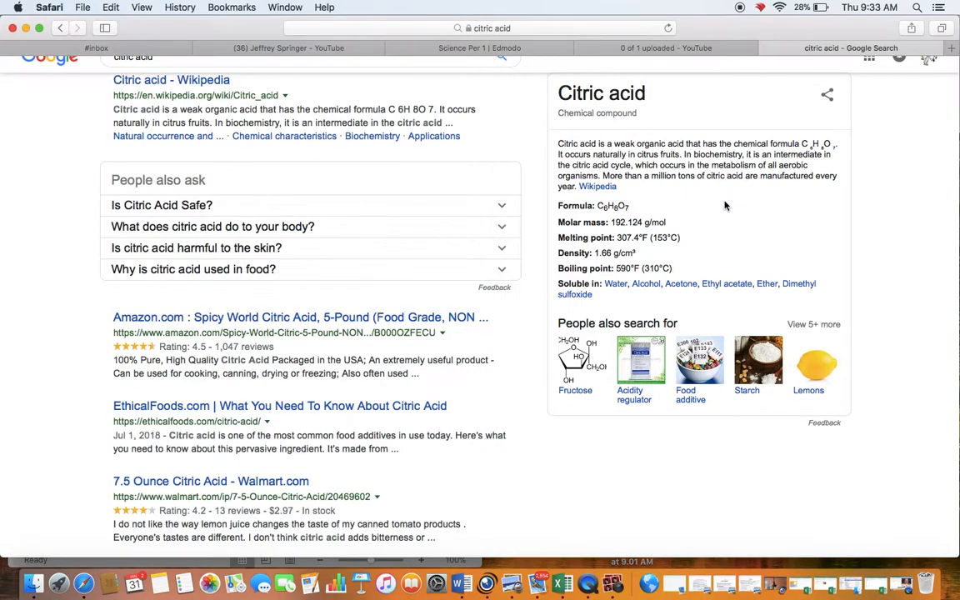
# - Search Google for 'uses of citric acid' and scroll through the results
pyautogui.scroll(3)
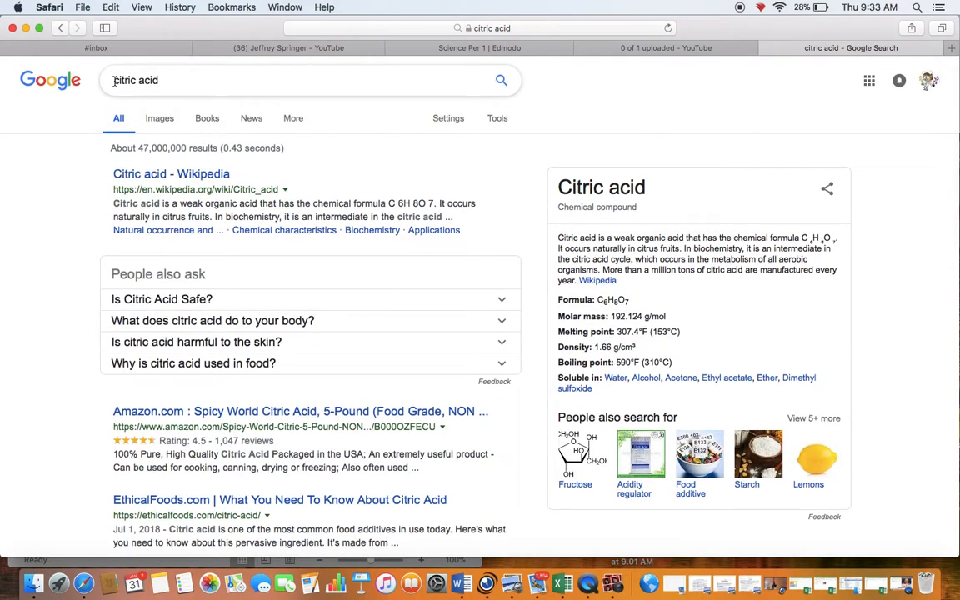
pyautogui.write('uses')
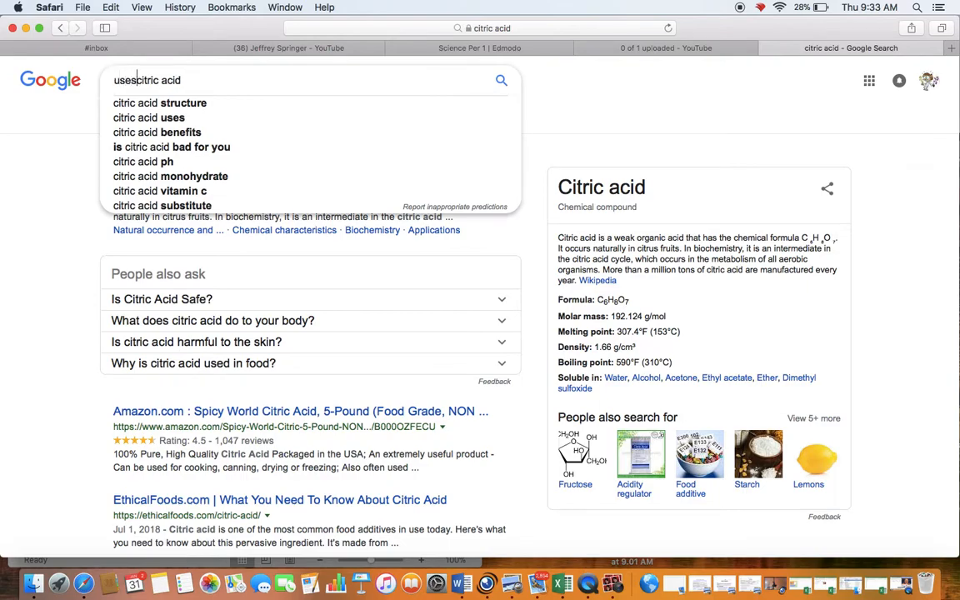
pyautogui.write('of')
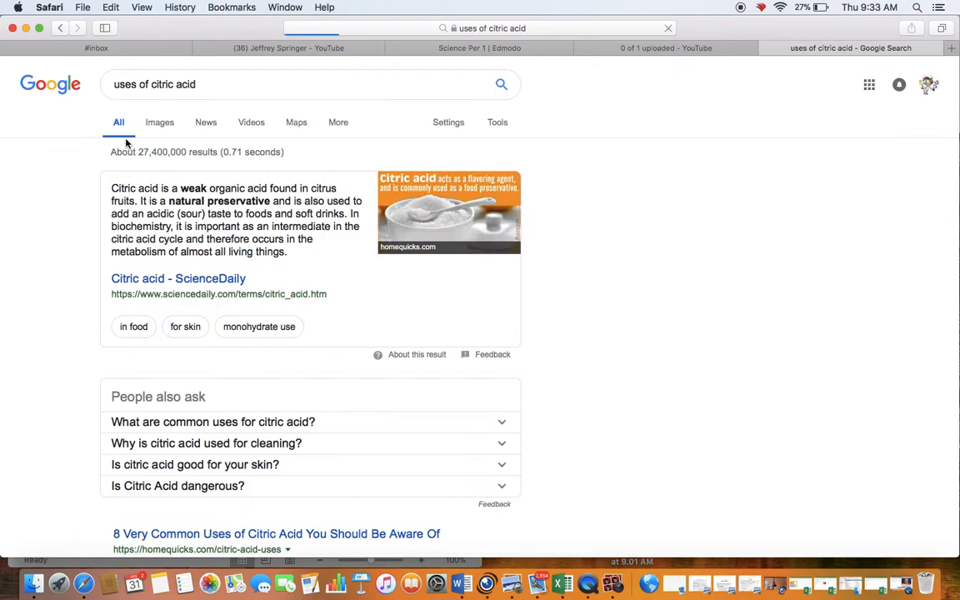
pyautogui.moveTo(241, 198)
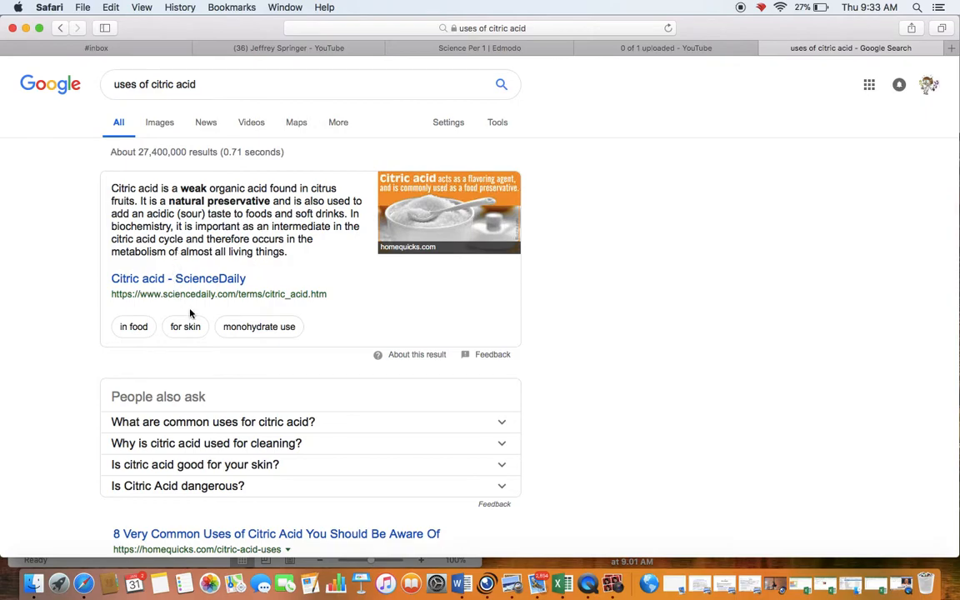
pyautogui.scroll(-3)
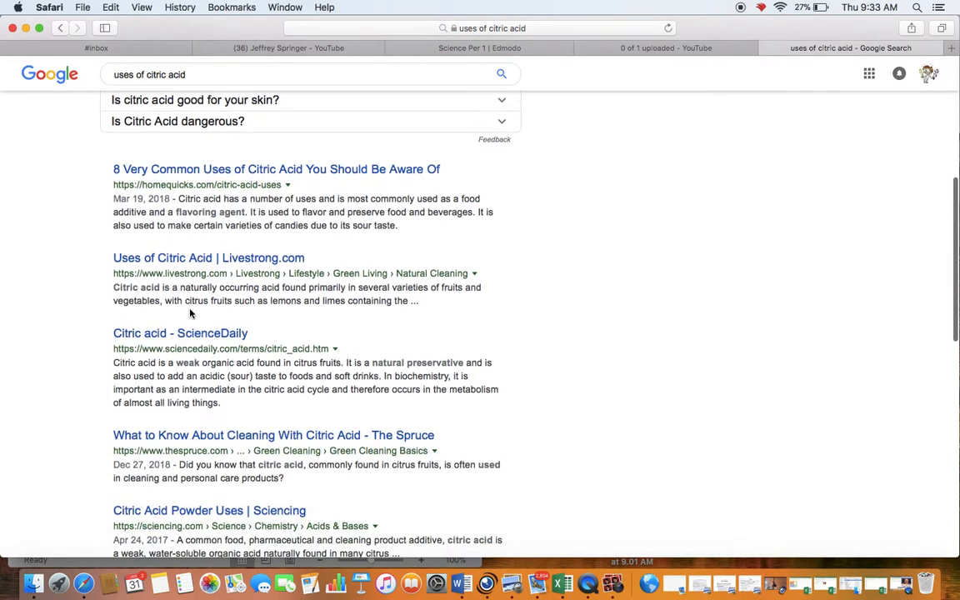
pyautogui.scroll(-3)
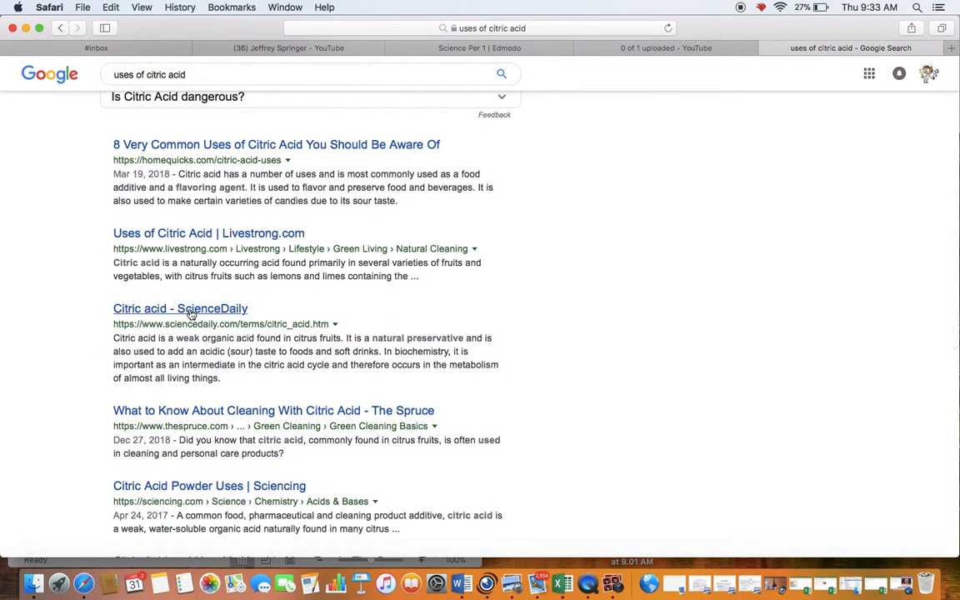
pyautogui.moveTo(194, 186)
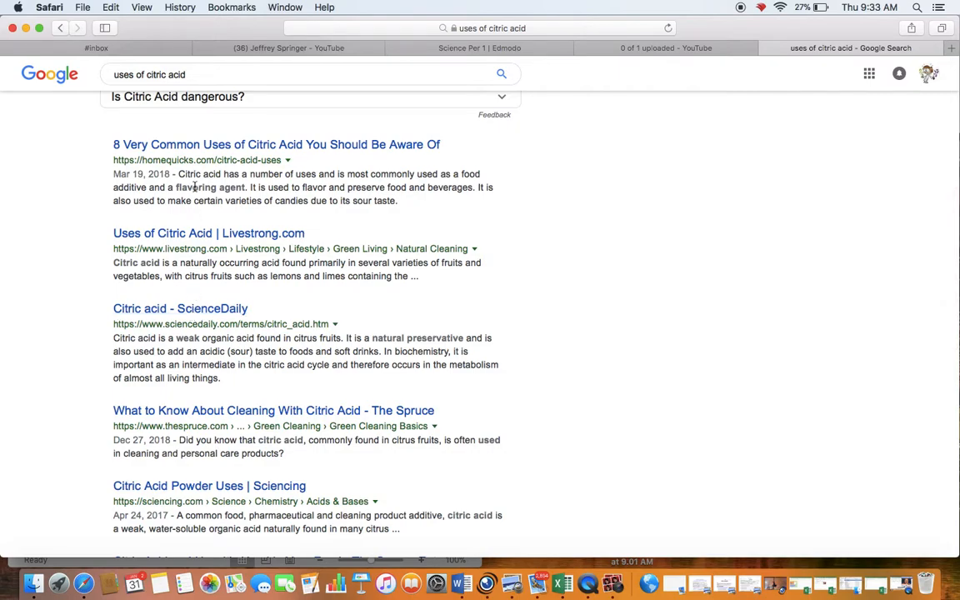
pyautogui.scroll(-3)
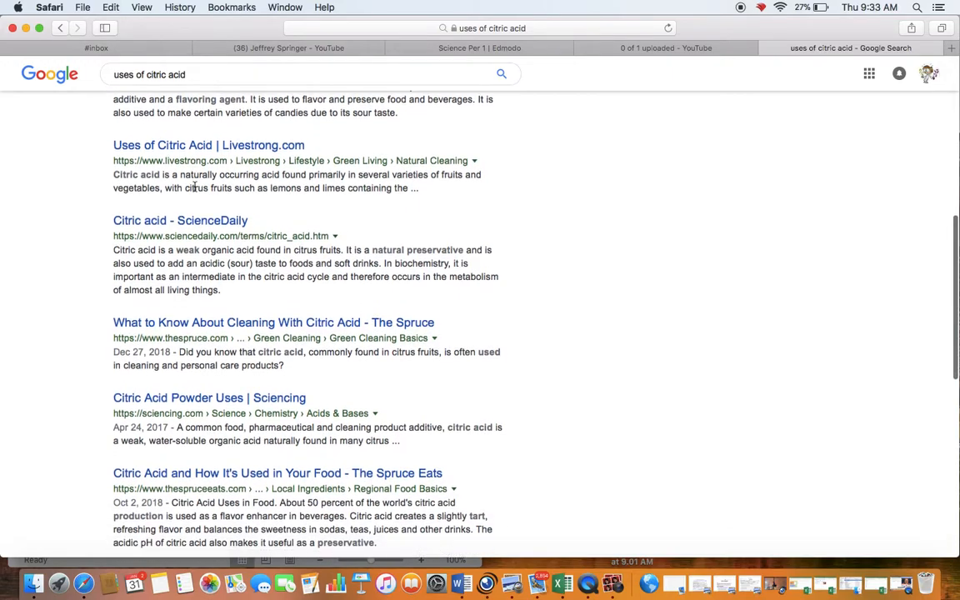
pyautogui.scroll(-3)
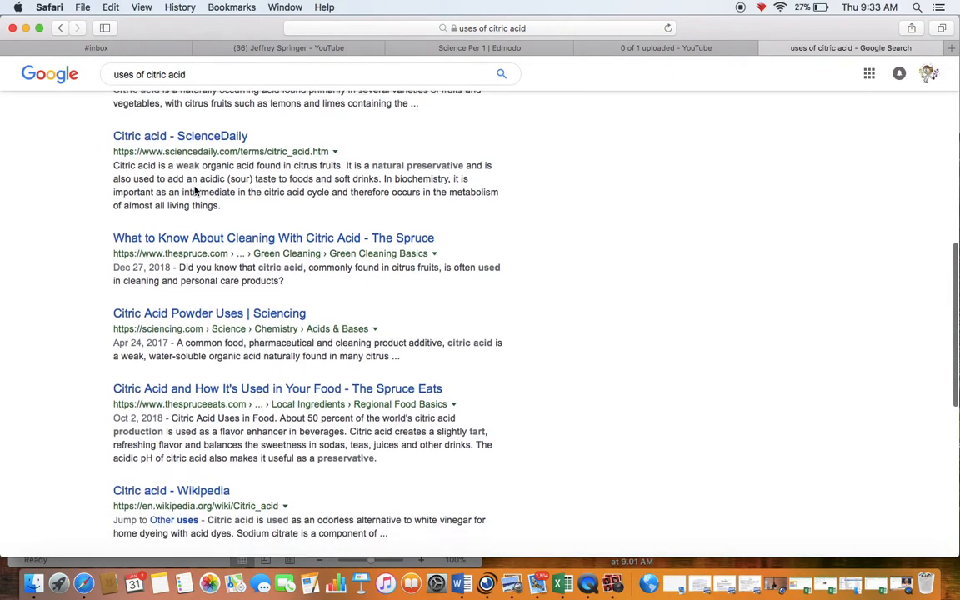
pyautogui.scroll(3)
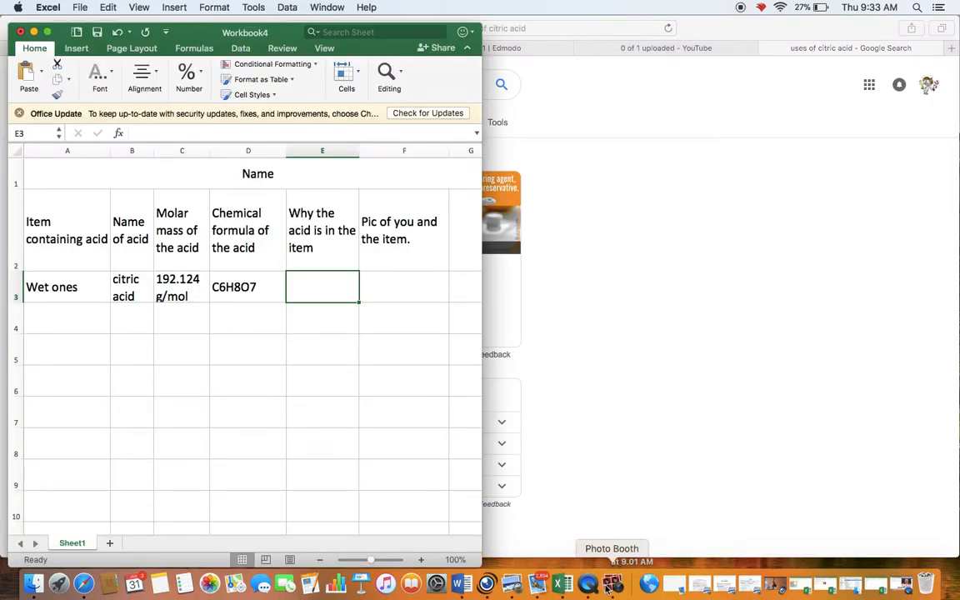
# - Enter Preservative in E3 as citric acid's purpose
pyautogui.click(612, 582)
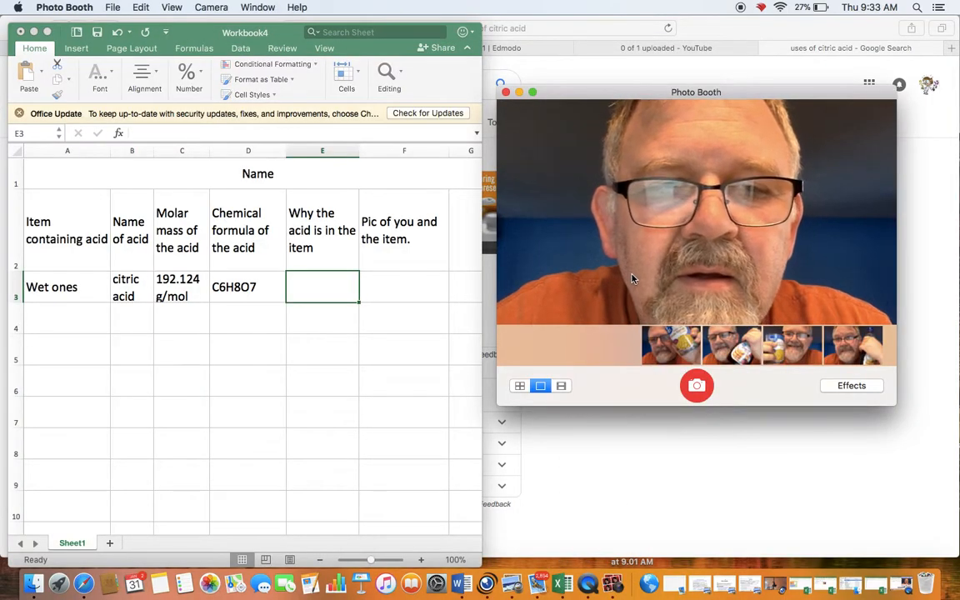
pyautogui.click(323, 286)
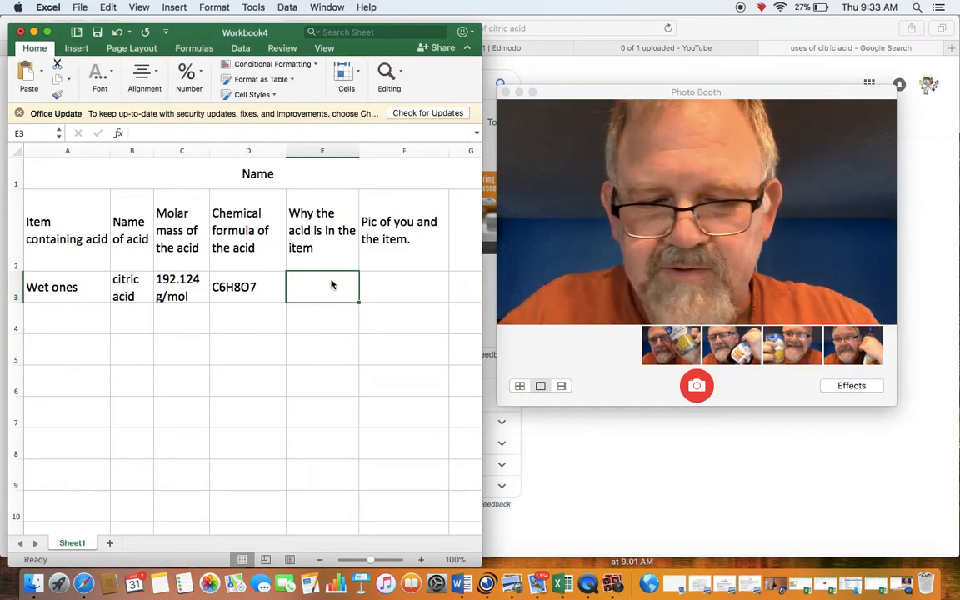
pyautogui.write('Preservative')
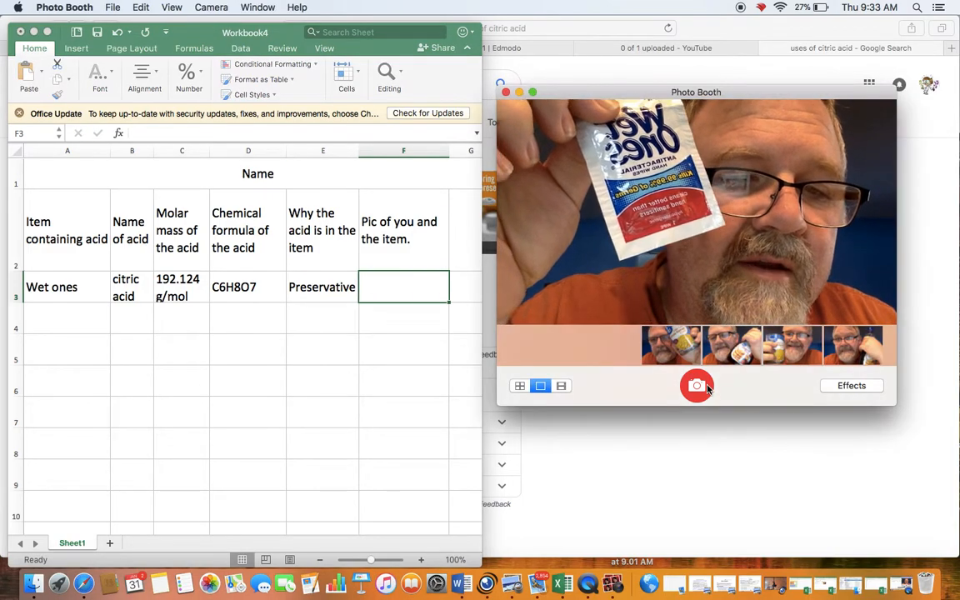
# - Take a Photo Booth photo holding the Wet Ones packet
pyautogui.click(697, 385)
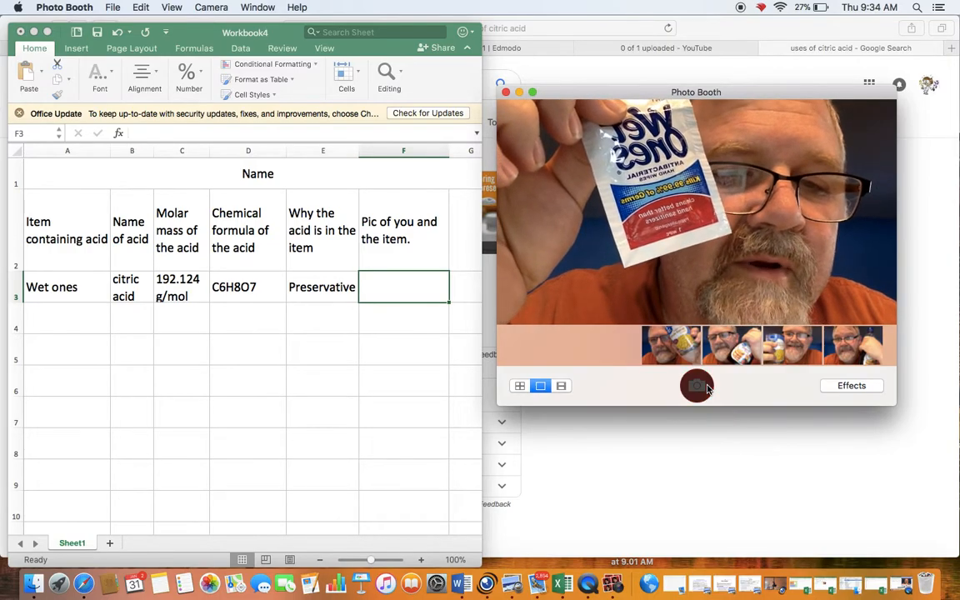
pyautogui.click(696, 385)
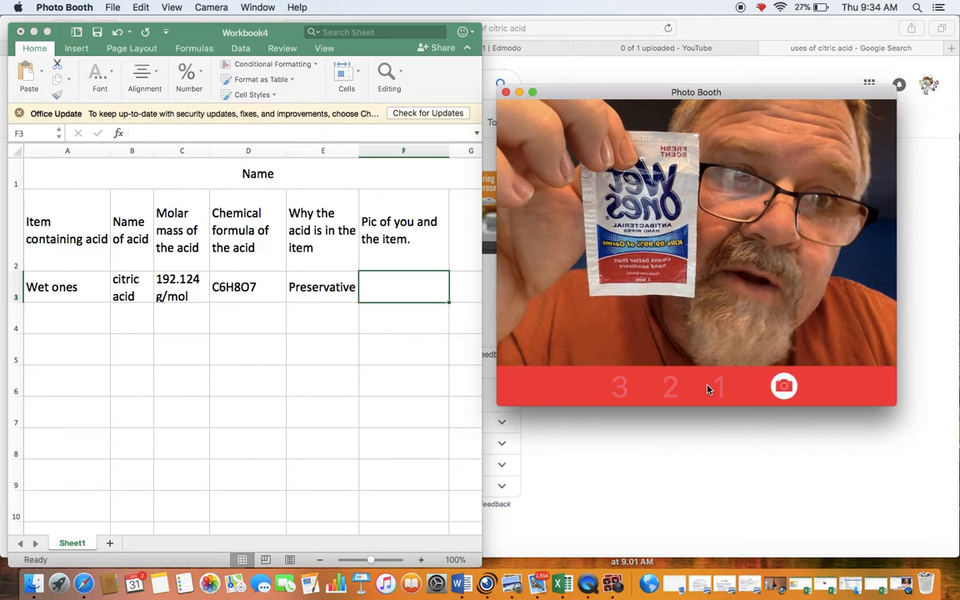
pyautogui.click(784, 386)
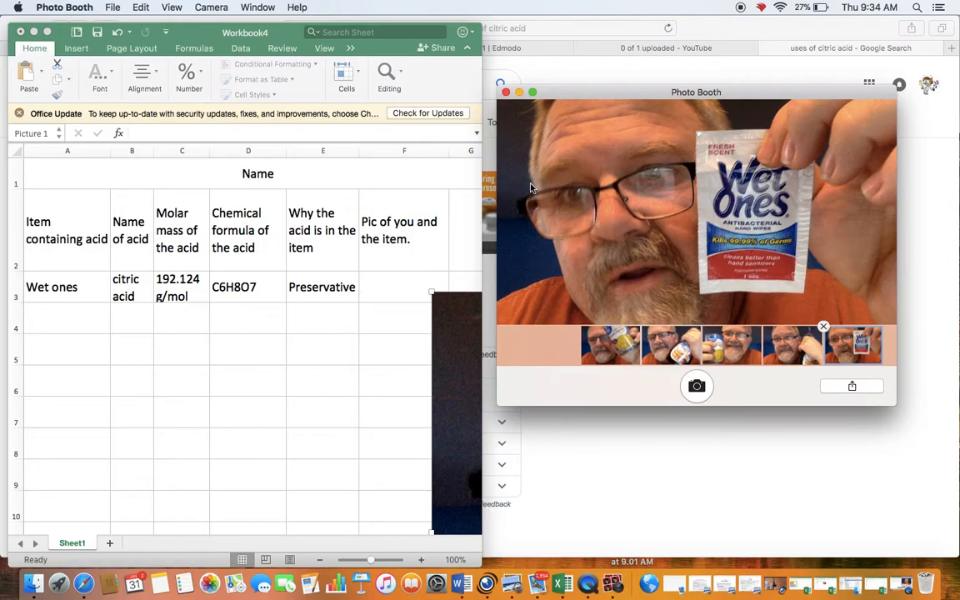
# - Shrink the Wet Ones photo, make row 3 taller, and place the photo in F3
pyautogui.click(506, 92)
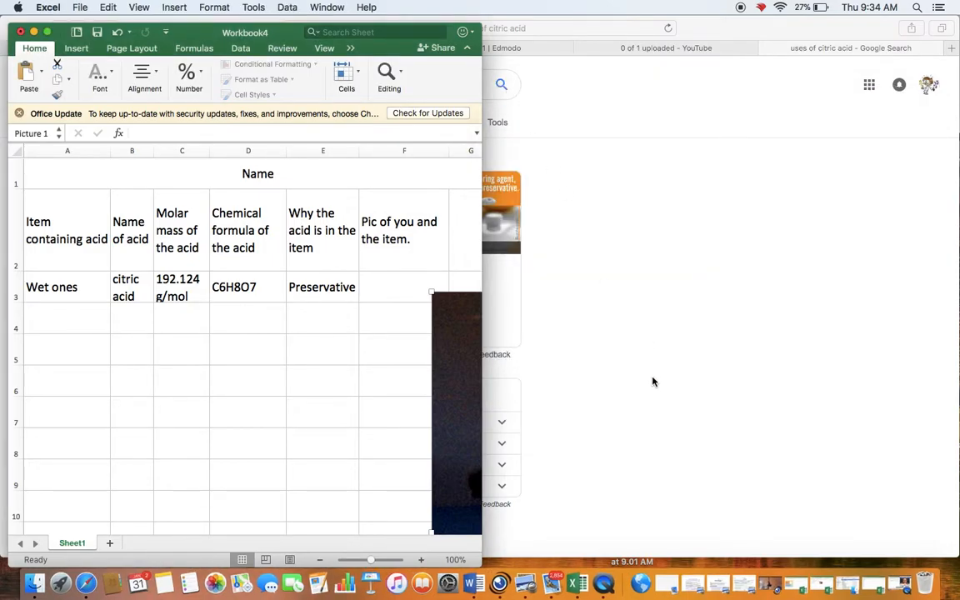
pyautogui.moveTo(596, 496)
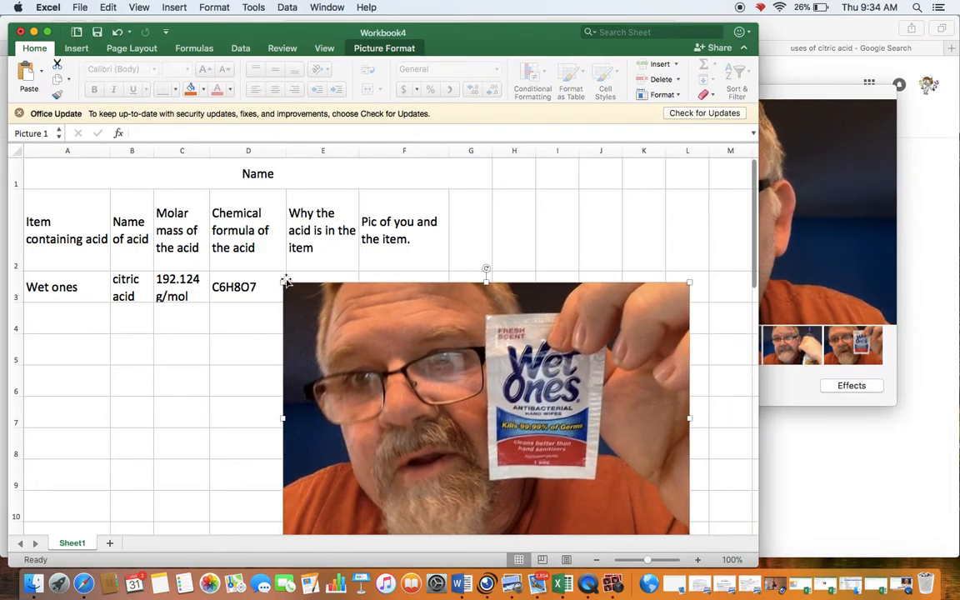
pyautogui.moveTo(486, 409); pyautogui.dragTo(504, 408)
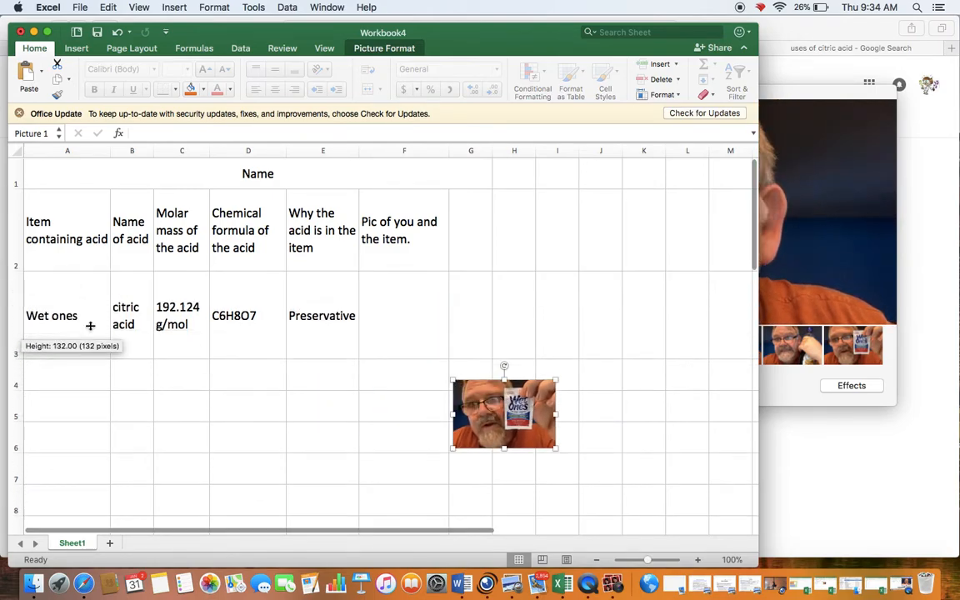
pyautogui.moveTo(505, 414); pyautogui.dragTo(414, 314)
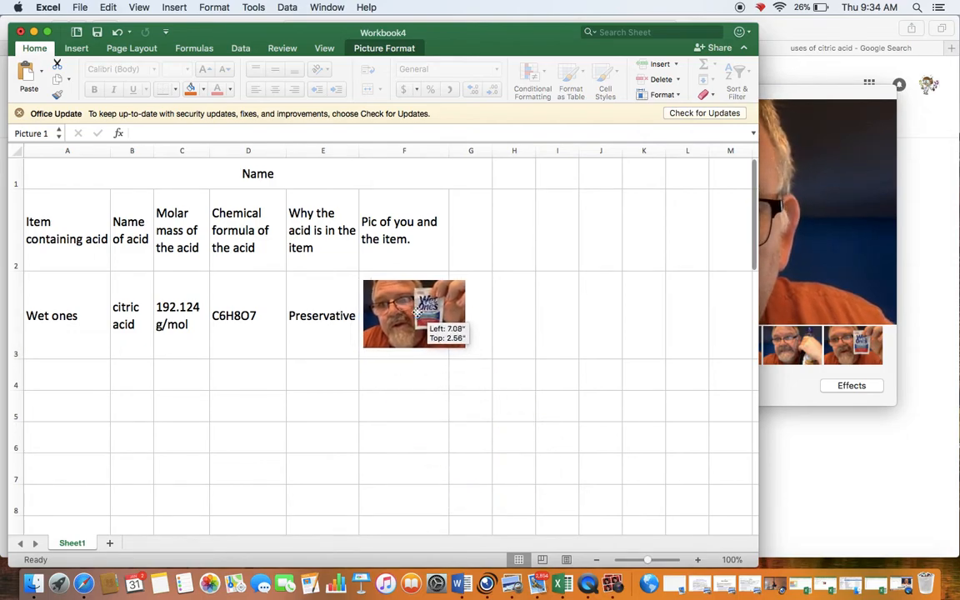
pyautogui.moveTo(414, 314); pyautogui.dragTo(411, 315)
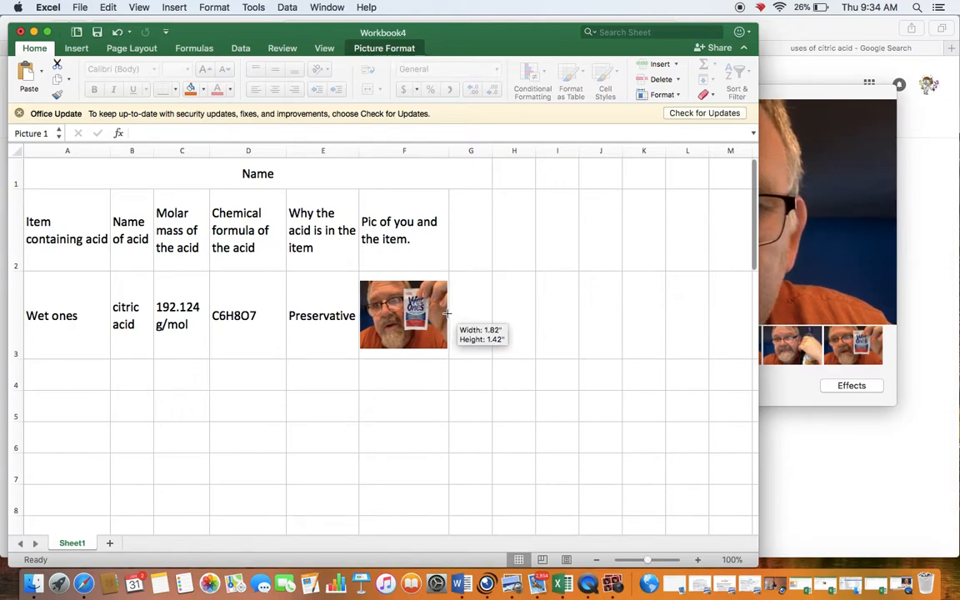
pyautogui.click(67, 375)
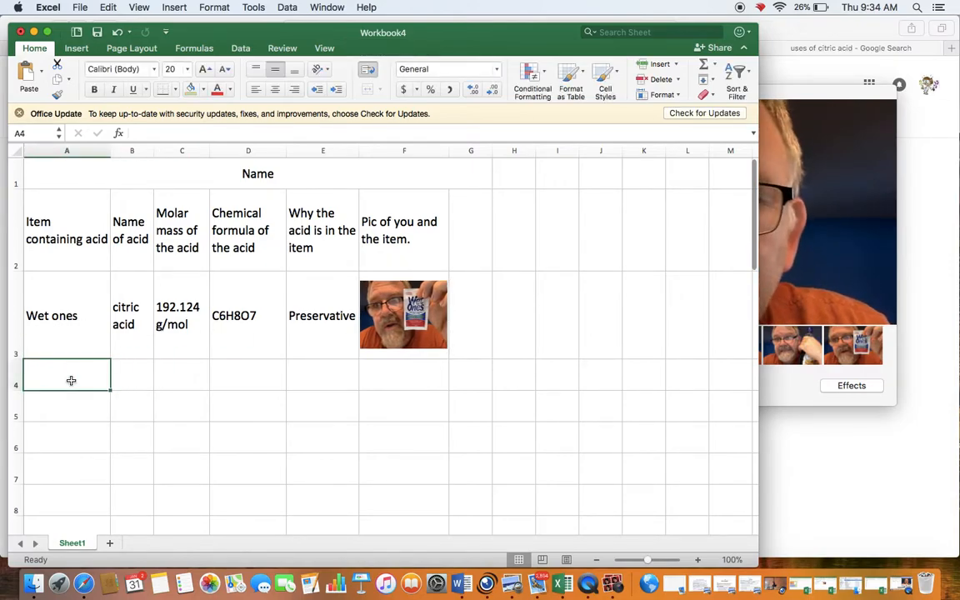